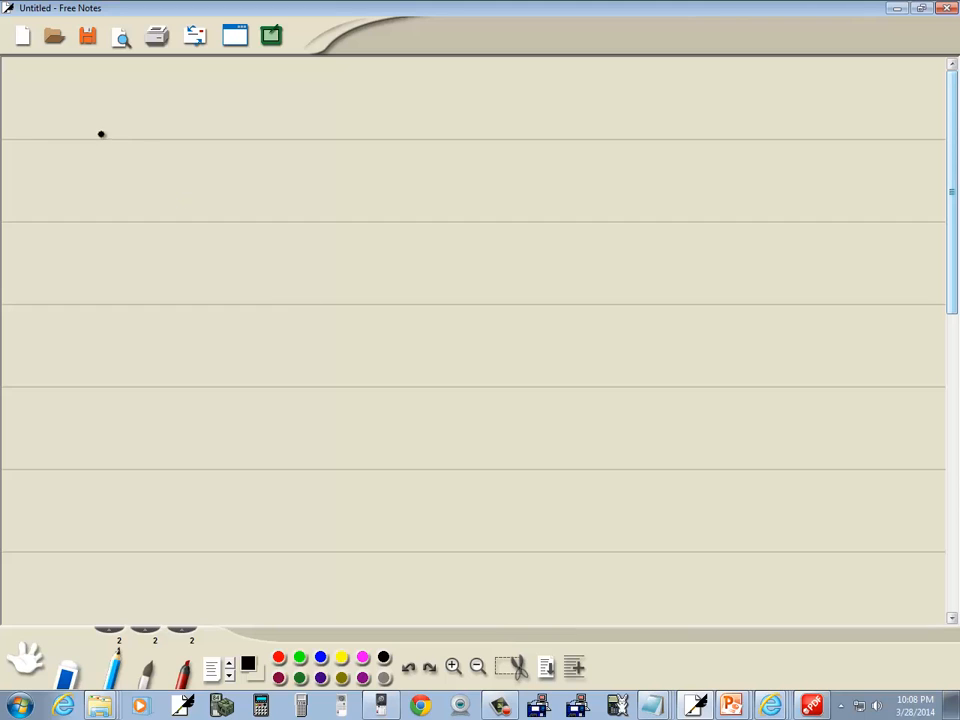
Step: Handwrite f(x) = and begin the numerator x^2-4x-21 in black on the first line
left_click_drag(96, 130, 180, 128)
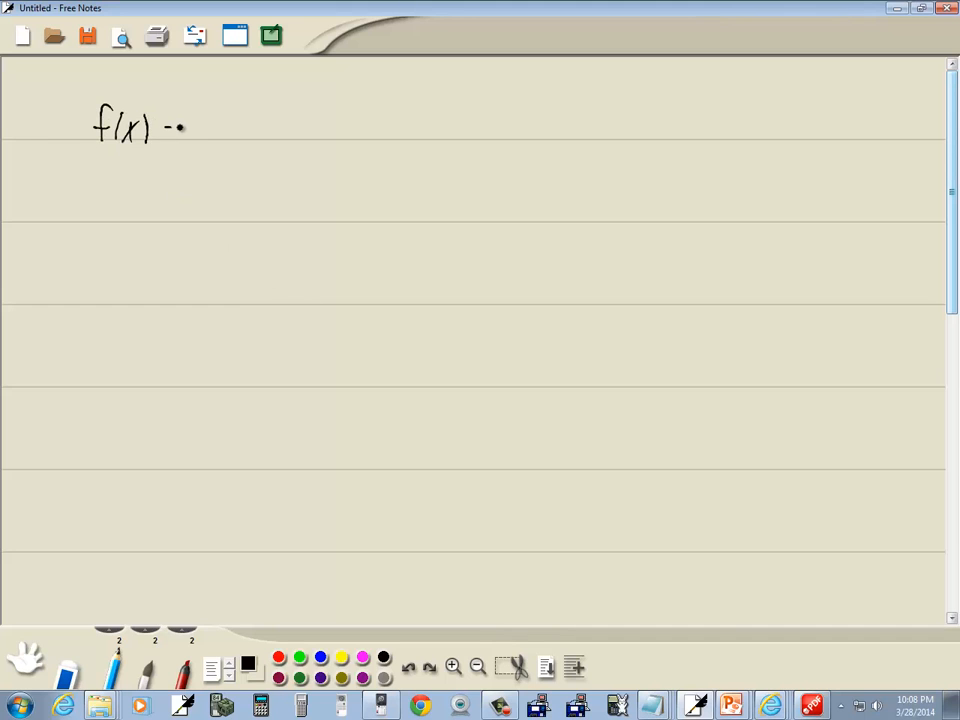
left_click_drag(176, 130, 224, 114)
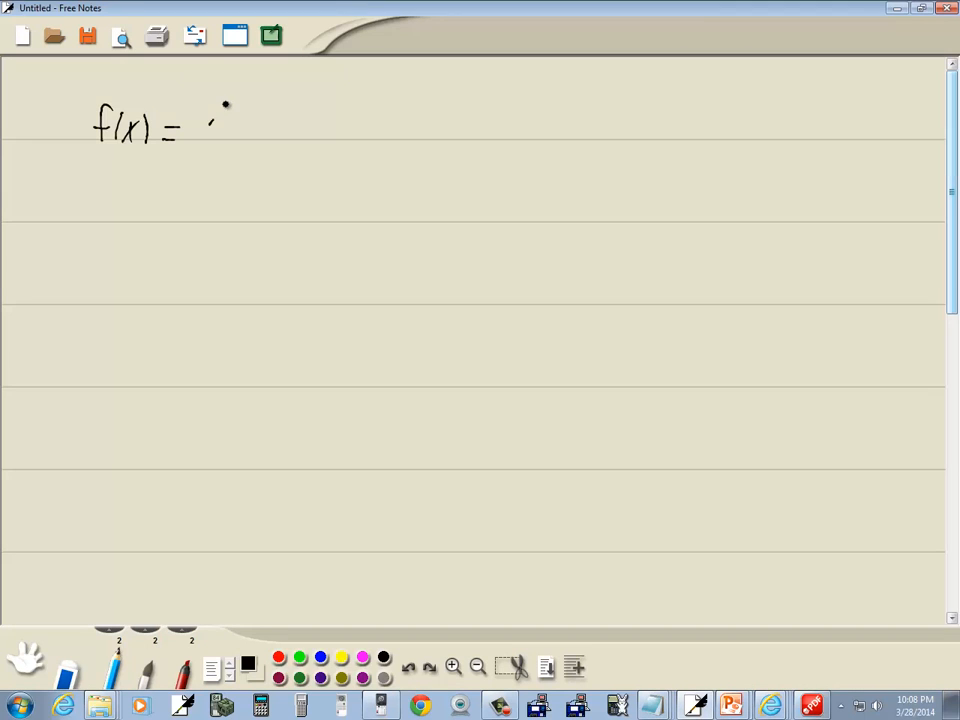
left_click_drag(210, 114, 284, 120)
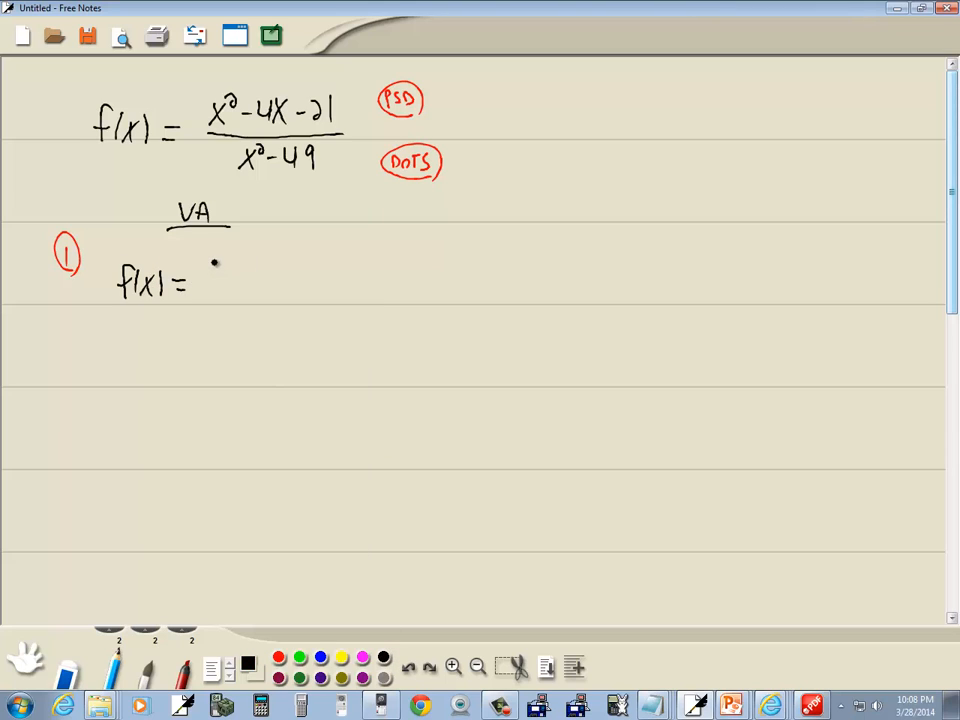
left_click_drag(210, 276, 284, 276)
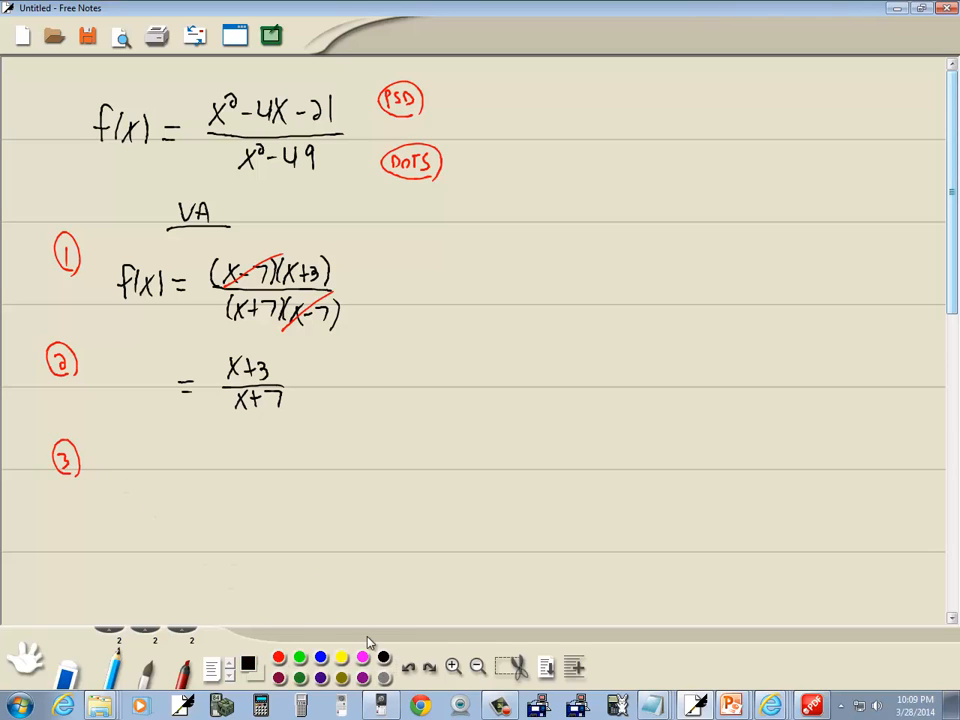
Step: Begin writing step 3 beside its circled marker below (x+3)/(x+7)
left_click(142, 470)
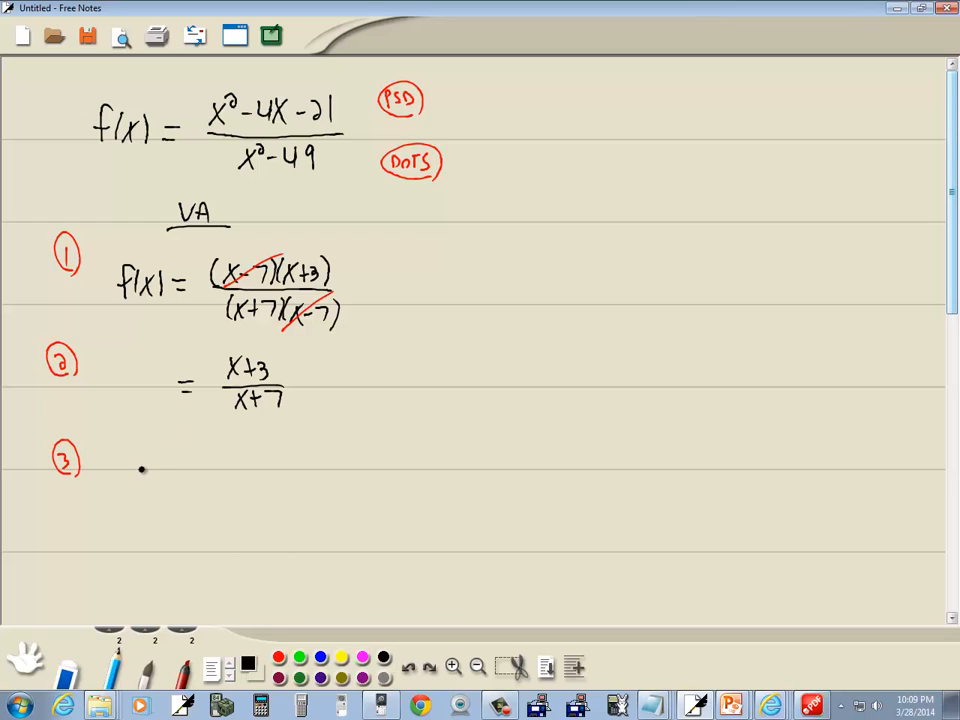